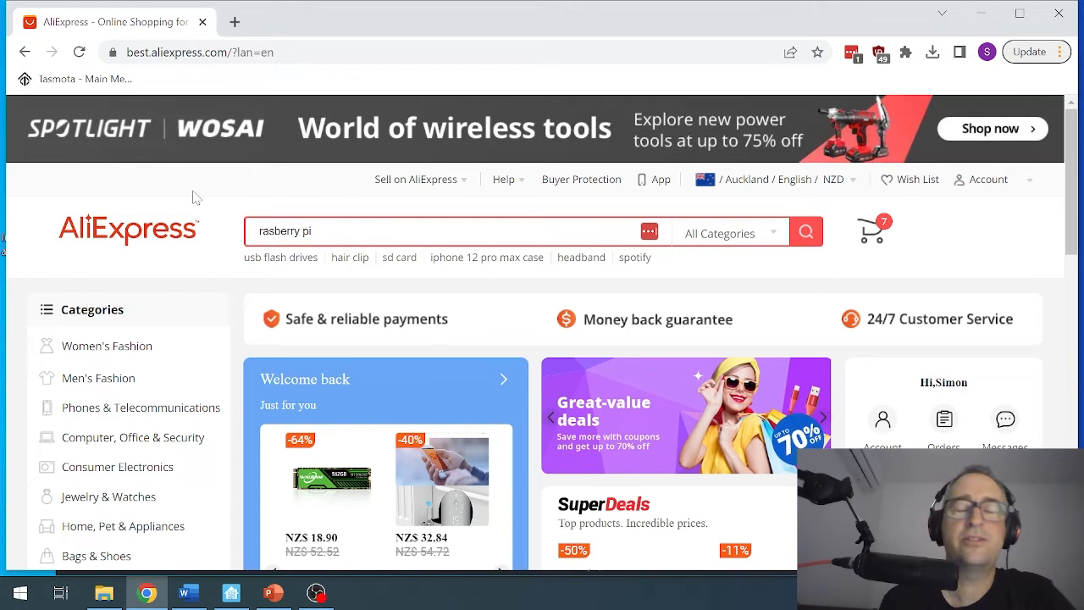
Go to My Orders from the Account dropdown in the top bar.
{"action": "left_click", "coordinate": [986, 179]}
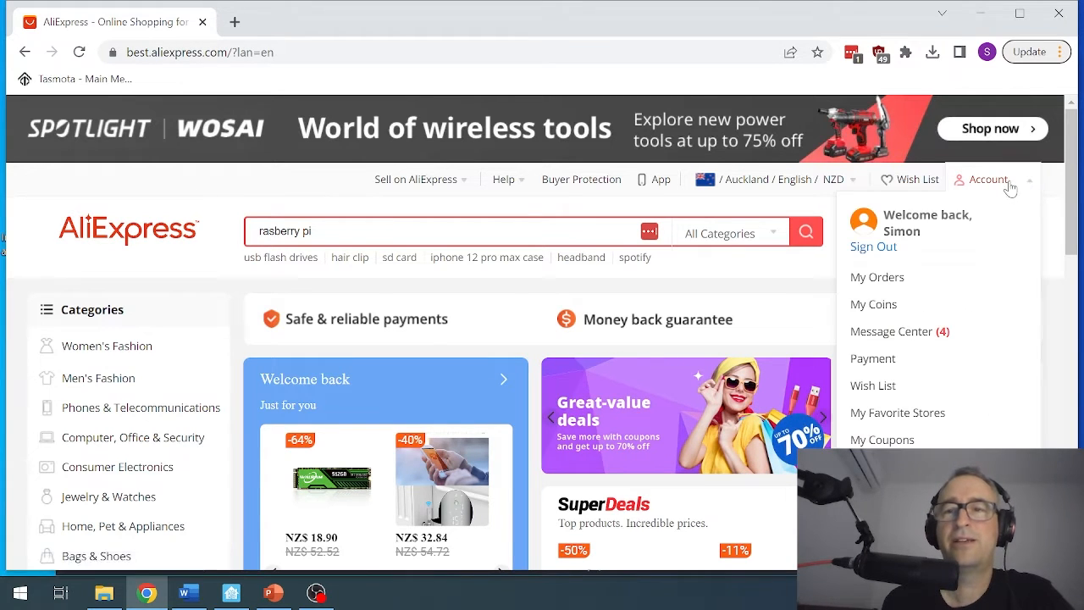
{"action": "mouse_move", "coordinate": [878, 277]}
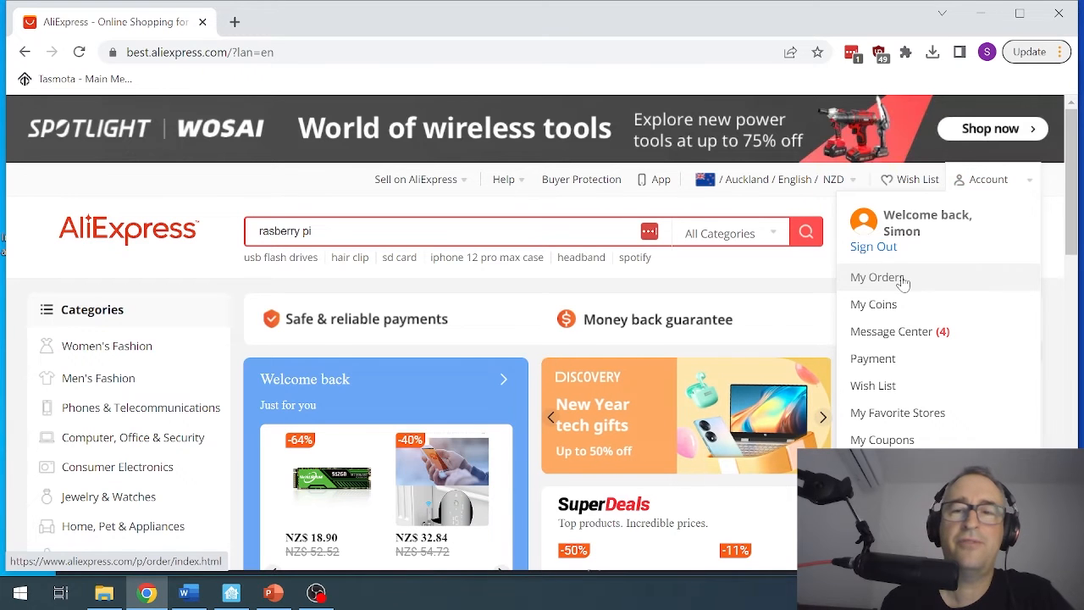
{"action": "left_click", "coordinate": [879, 277]}
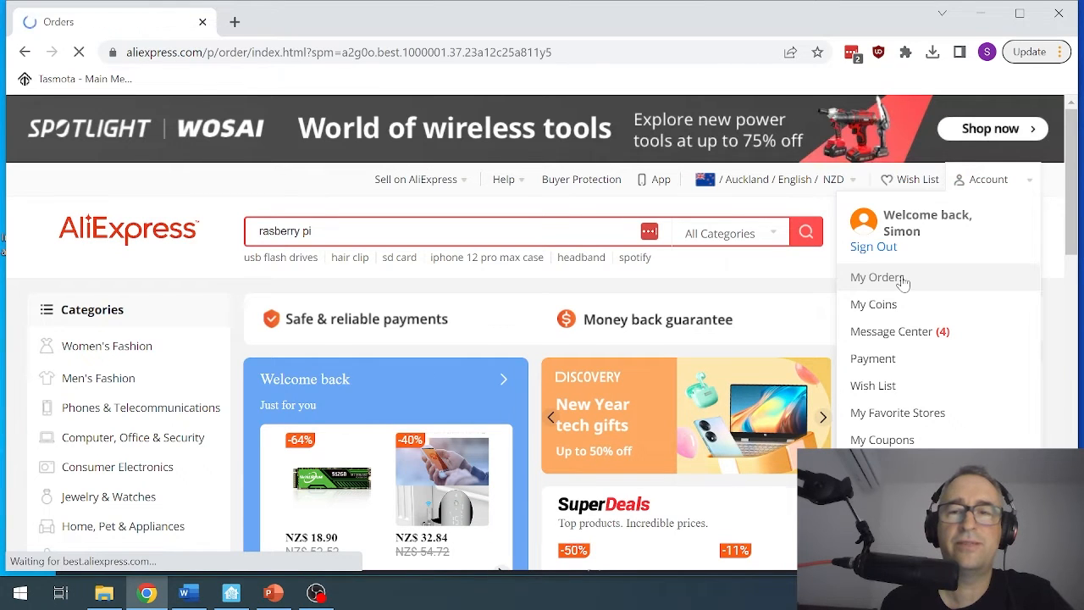
Scroll the loaded Orders list past the plant sensor to the MWSS PCB Store photodiode module order.
{"action": "left_click", "coordinate": [876, 277]}
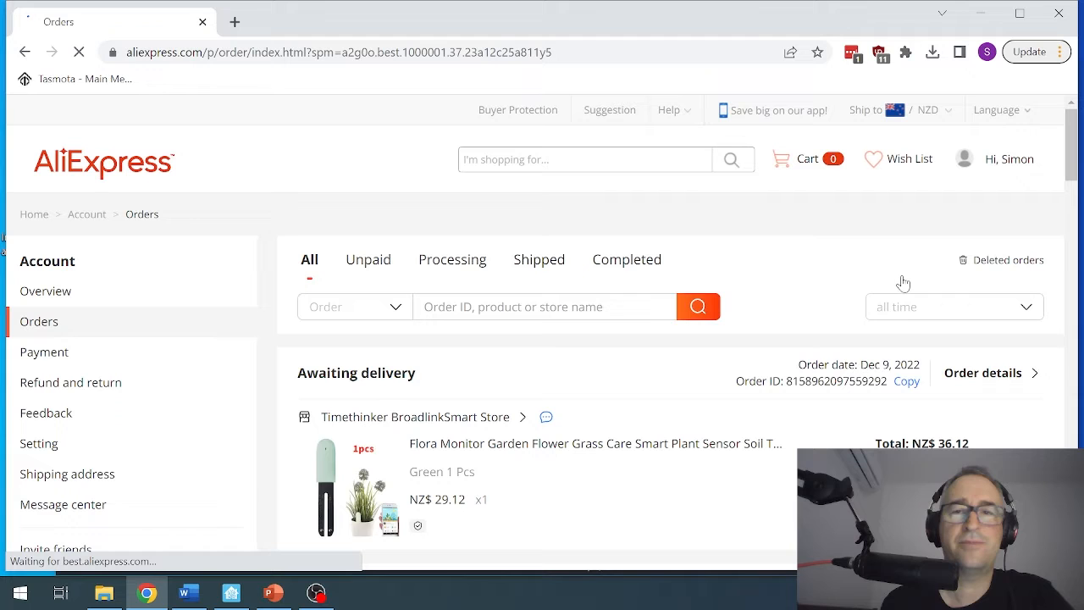
{"action": "scroll", "scroll_direction": "down", "scroll_amount": 3}
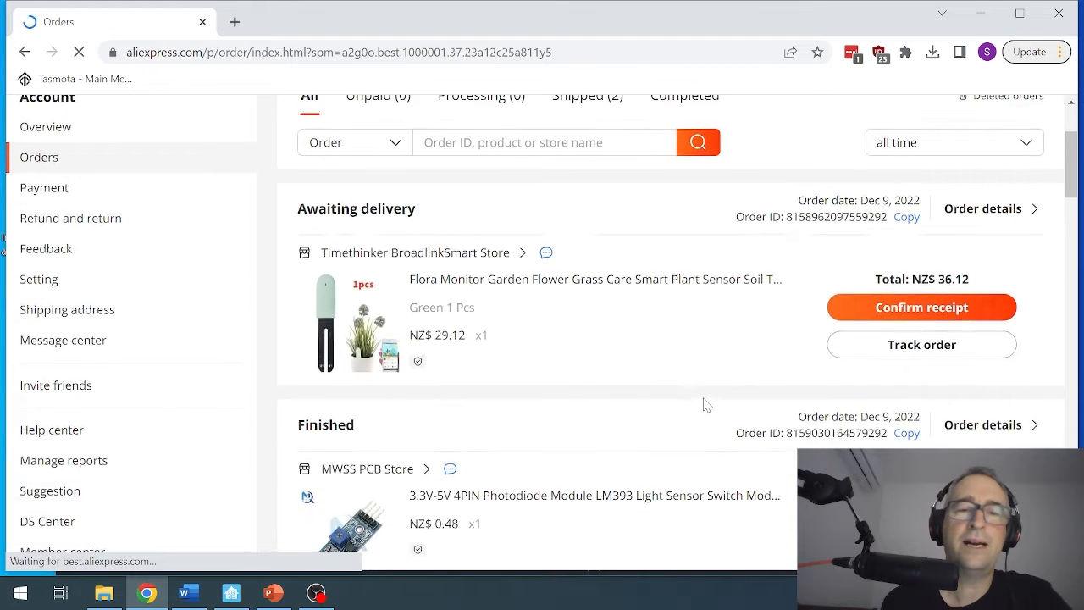
{"action": "scroll", "scroll_direction": "down", "scroll_amount": 3}
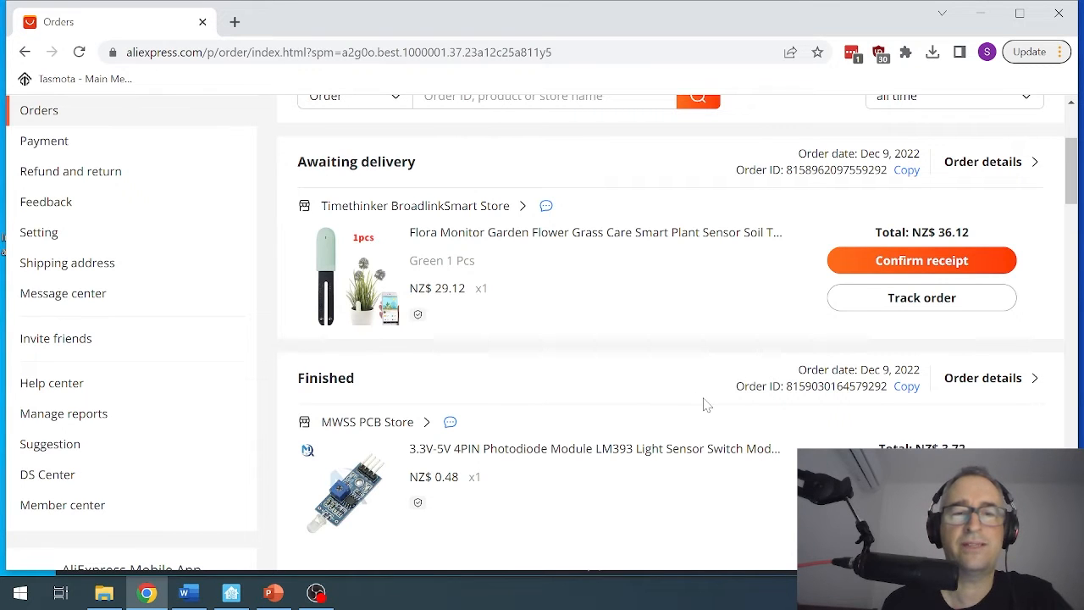
{"action": "scroll", "scroll_direction": "down", "scroll_amount": 3}
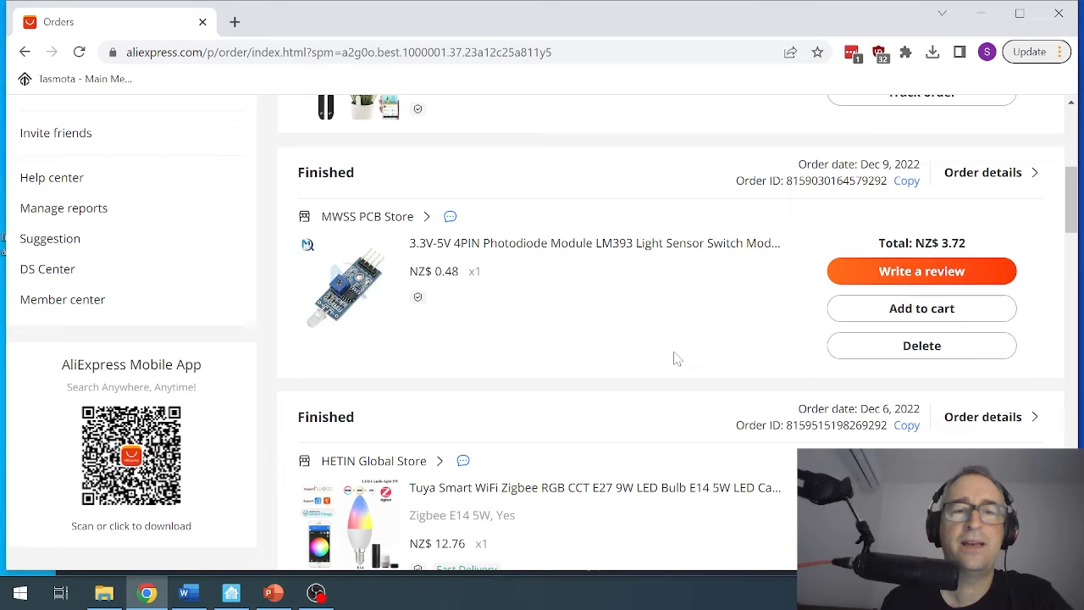
{"action": "mouse_move", "coordinate": [648, 322]}
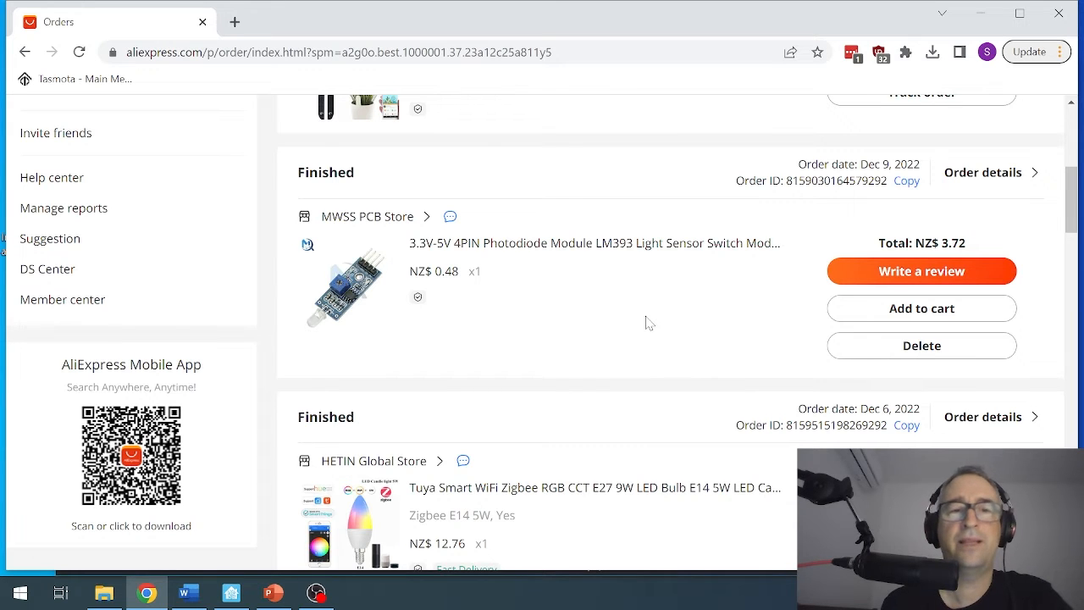
Scroll past the Tuya LED bulb to the awaiting-delivery Zigbee solar blinds motor from Tools & Life Store.
{"action": "scroll", "scroll_direction": "down", "scroll_amount": 3}
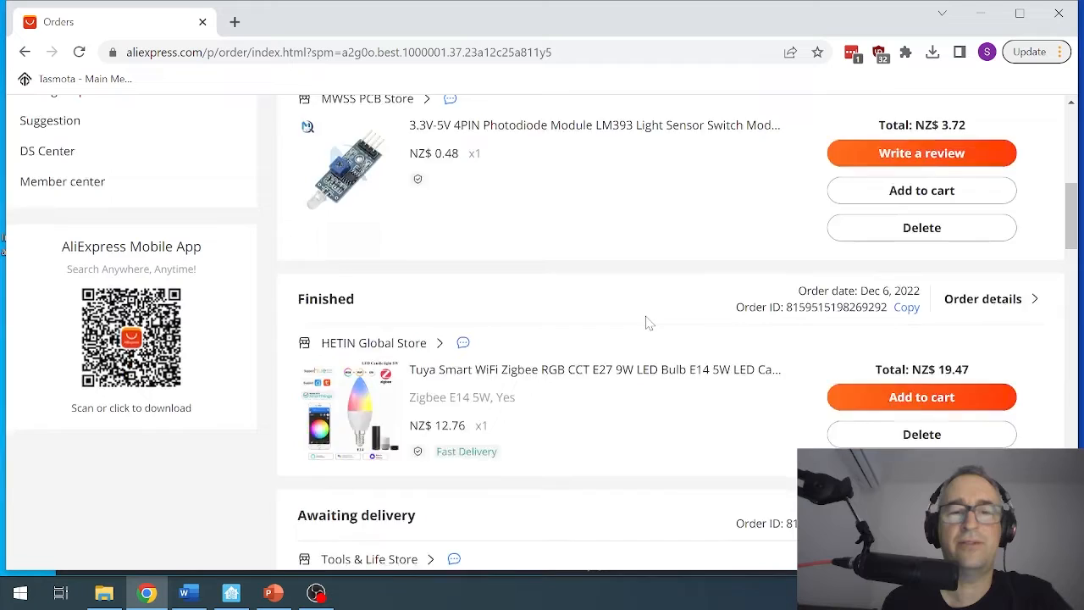
{"action": "scroll", "scroll_direction": "down", "scroll_amount": 3}
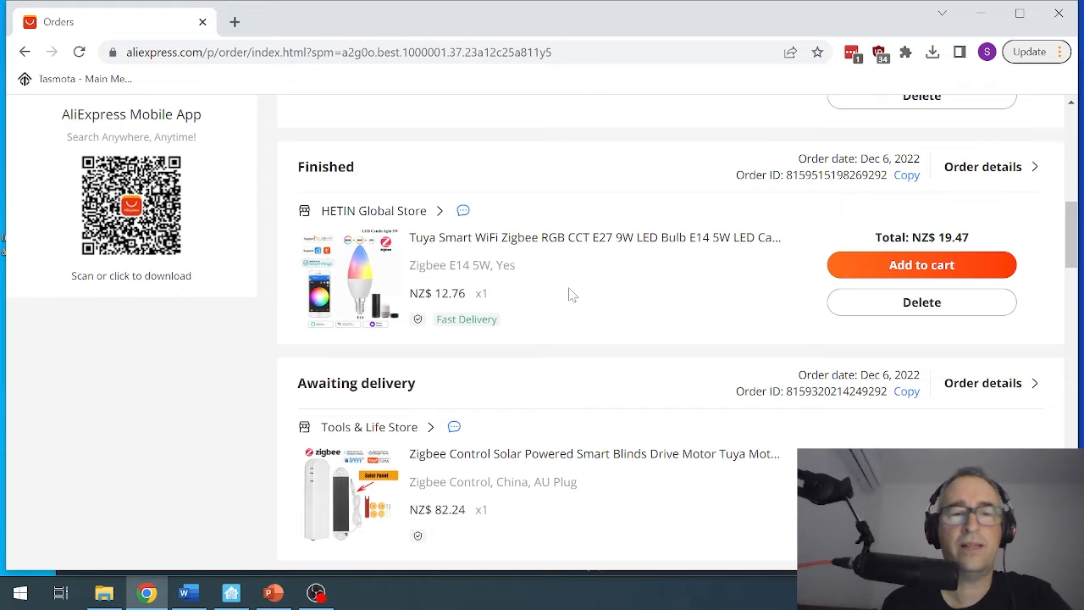
{"action": "scroll", "scroll_direction": "down", "scroll_amount": 3}
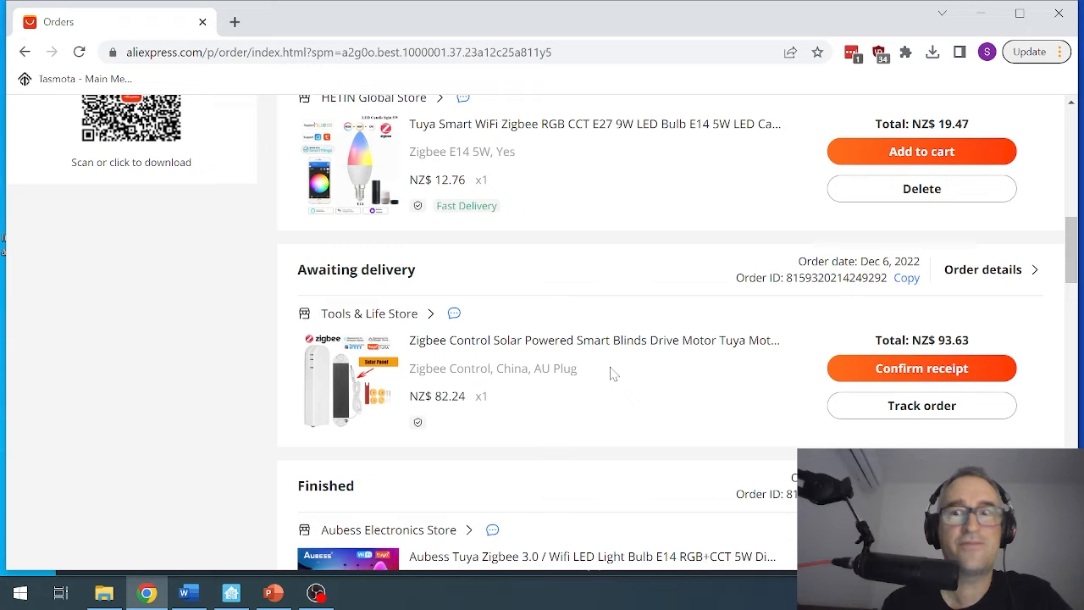
Scroll past the Aubess Zigbee bulb to the Occkic store's Bluetooth 5.0 audio transmitter order.
{"action": "scroll", "scroll_direction": "down", "scroll_amount": 3}
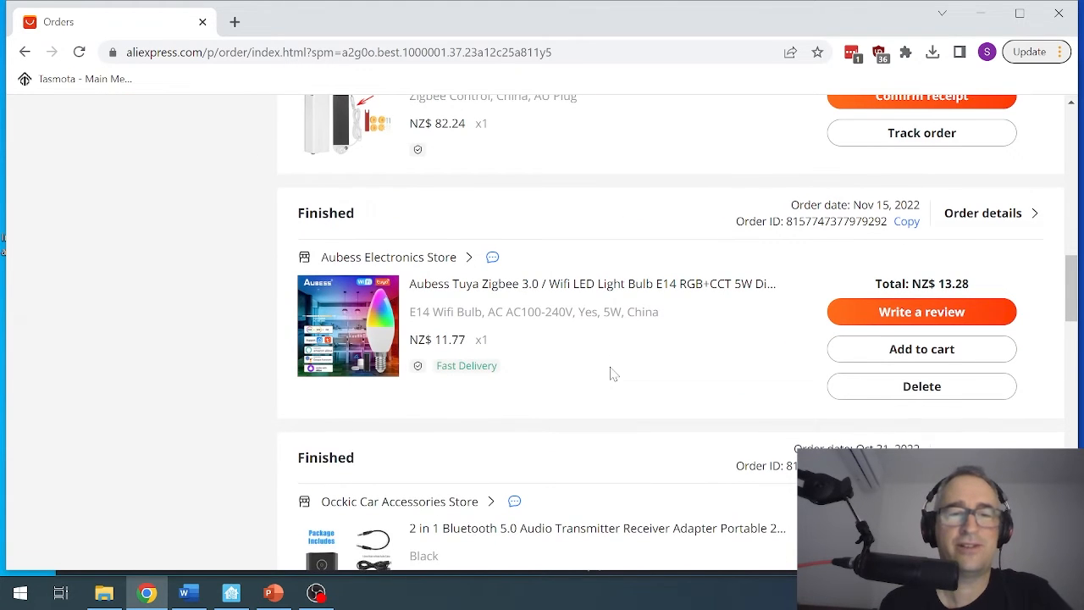
{"action": "scroll", "scroll_direction": "down", "scroll_amount": 3}
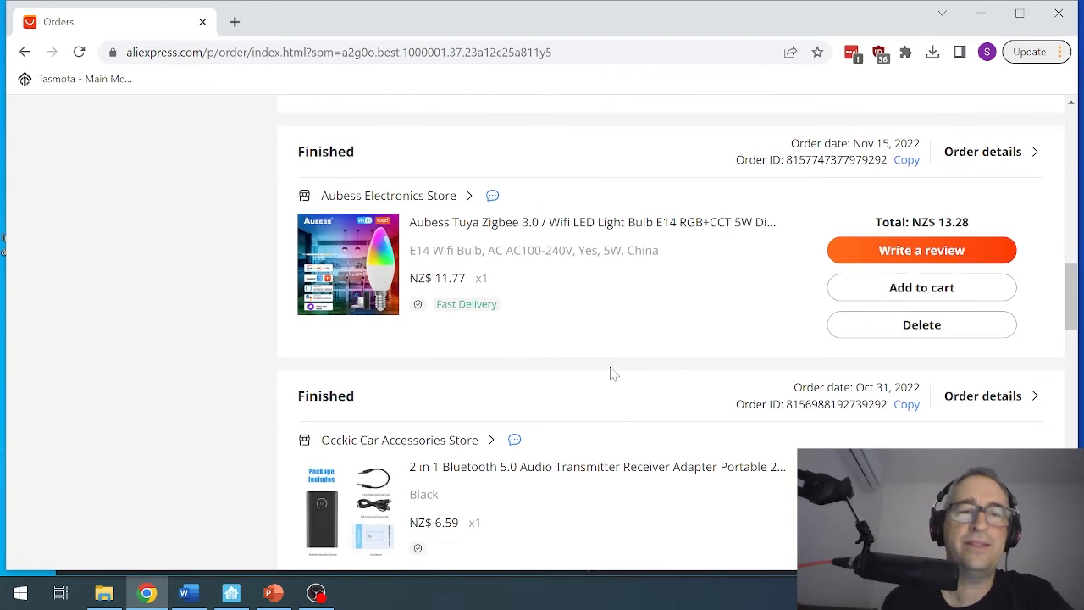
{"action": "mouse_move", "coordinate": [647, 320]}
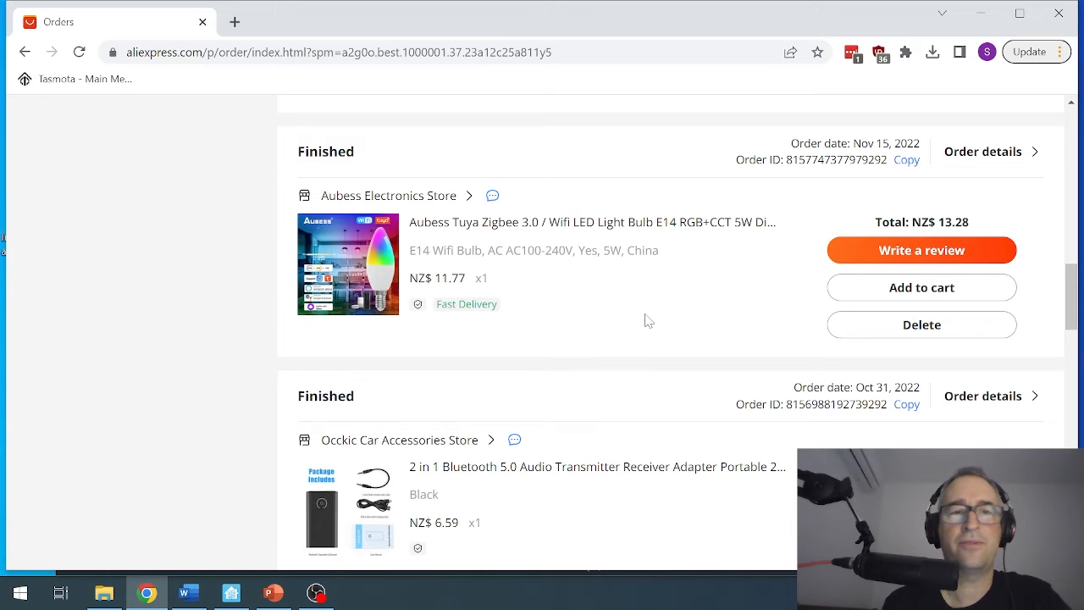
{"action": "scroll", "scroll_direction": "down", "scroll_amount": 3}
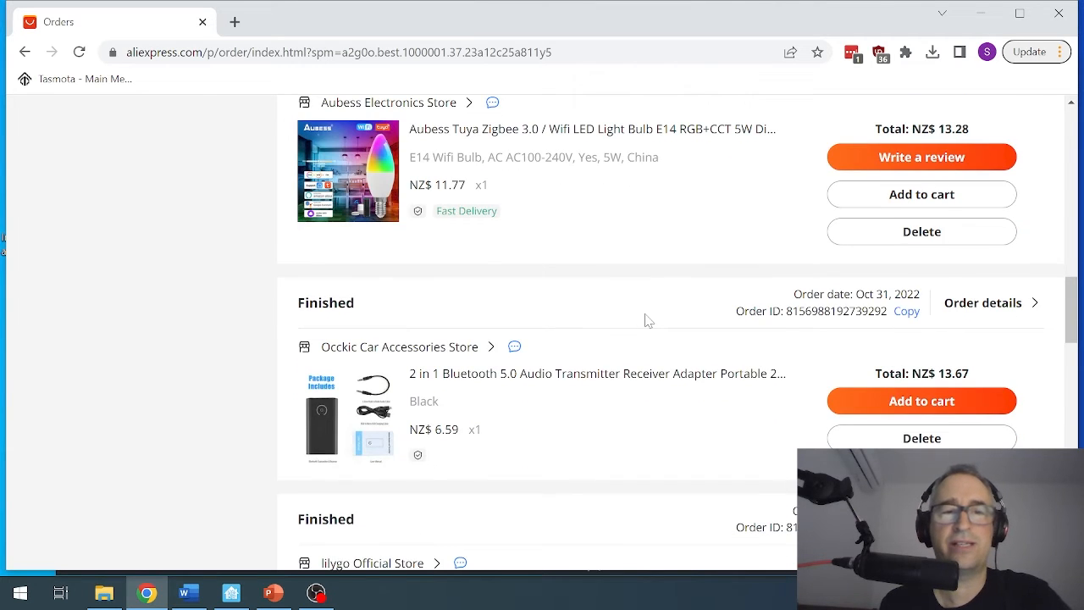
Scroll to the lilygo ESP32-S3 T-Display order and the Hand Power Tools Store CO2 meter order.
{"action": "scroll", "scroll_direction": "down", "scroll_amount": 3}
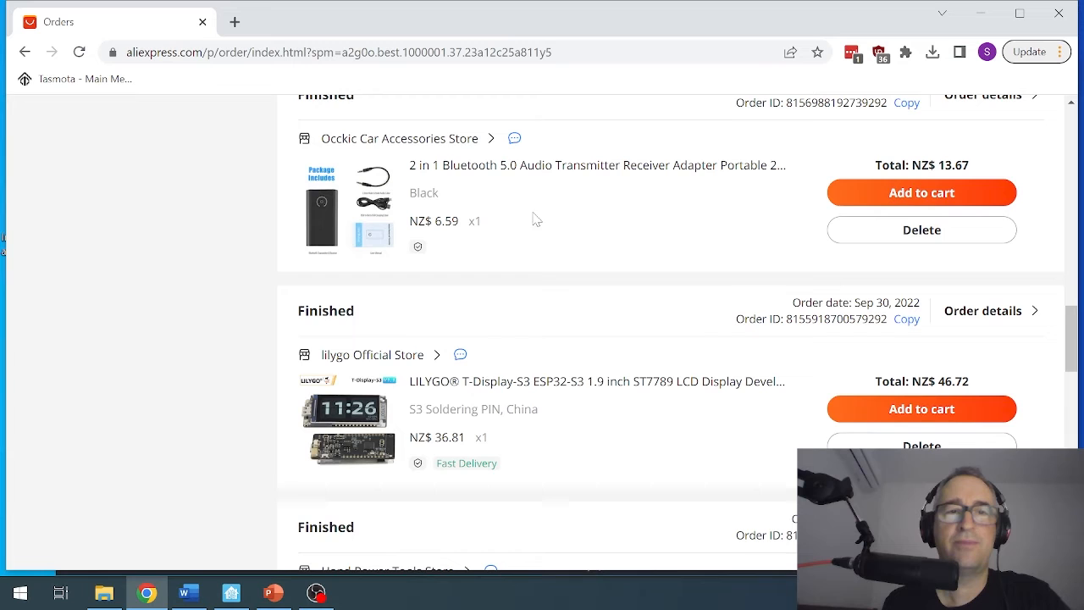
{"action": "mouse_move", "coordinate": [591, 229]}
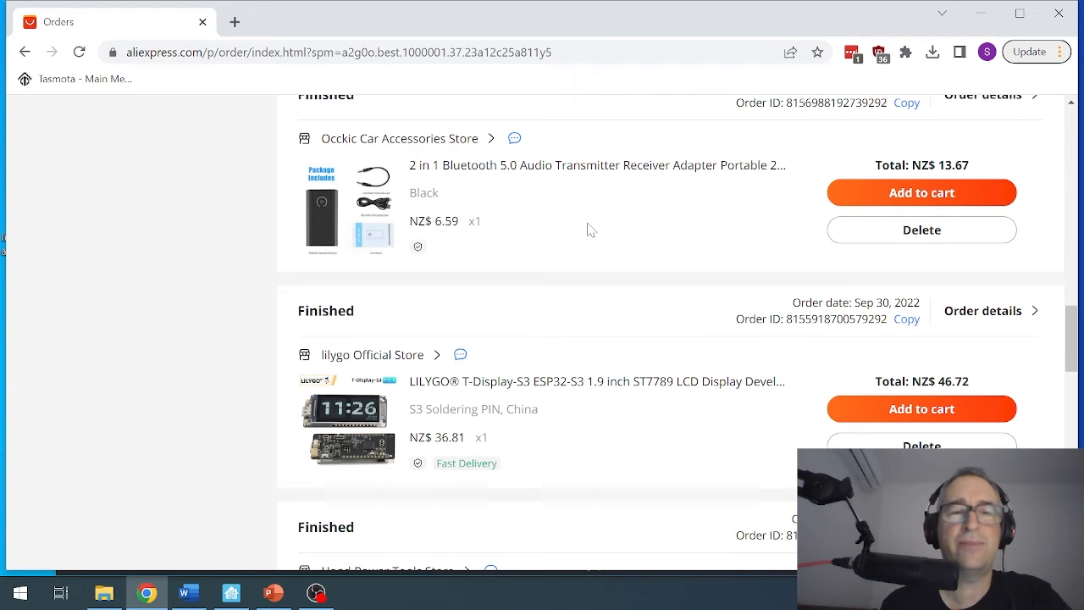
{"action": "scroll", "scroll_direction": "down", "scroll_amount": 3}
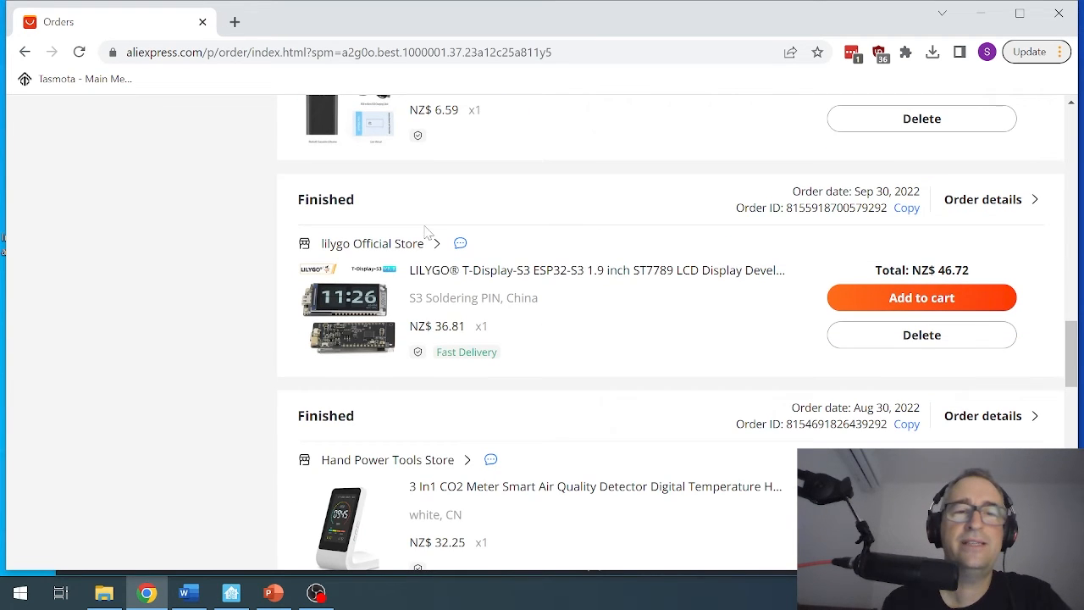
{"action": "mouse_move", "coordinate": [190, 323]}
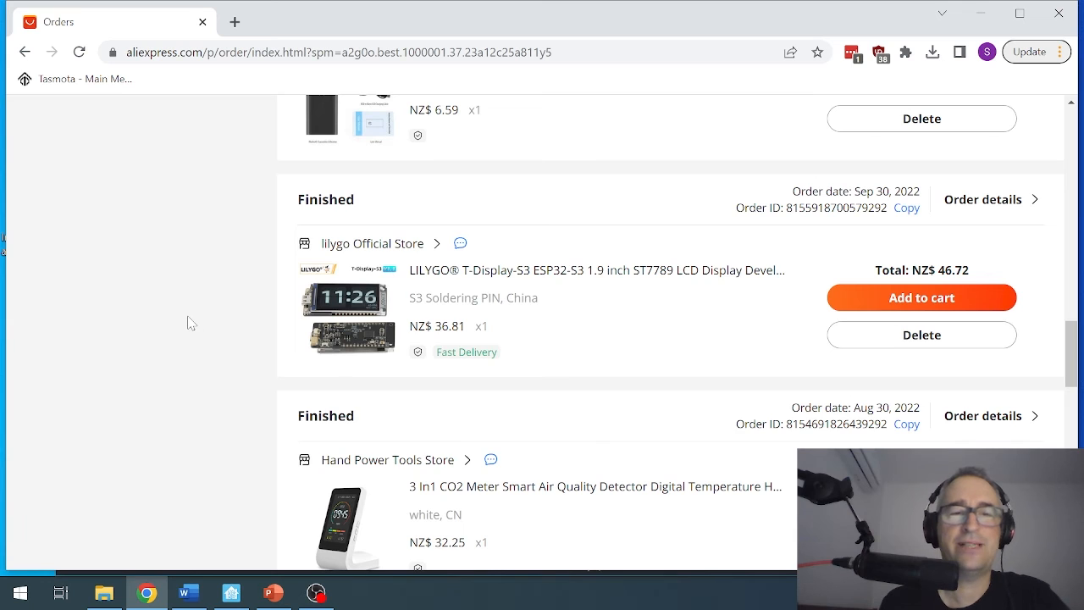
Scroll to the bottom of the list showing the July 2022 NFC reader and Lightning-to-Ethernet adapter orders.
{"action": "scroll", "scroll_direction": "down", "scroll_amount": 3}
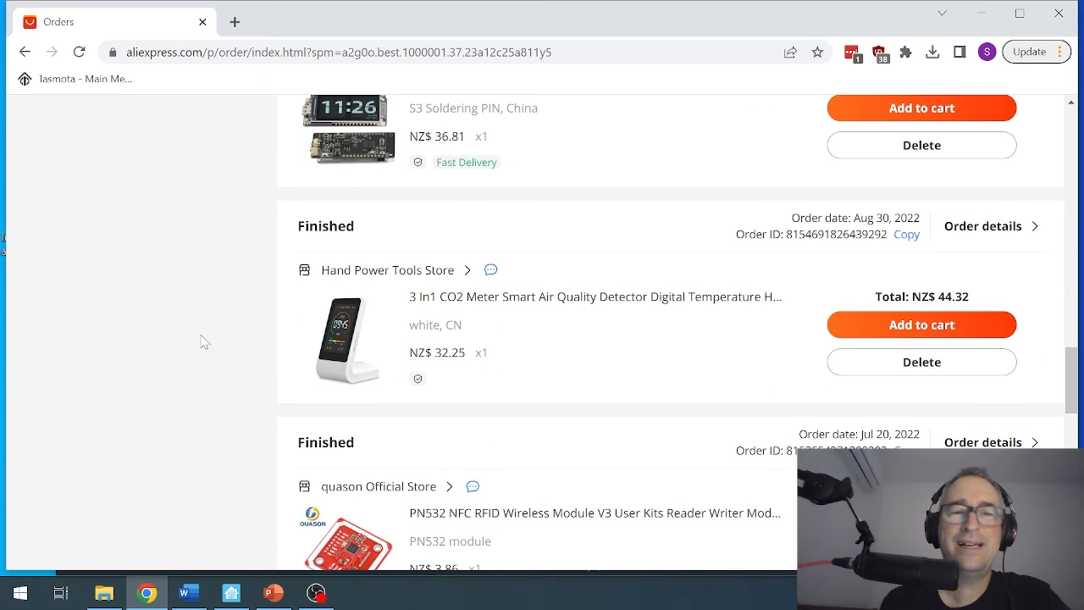
{"action": "mouse_move", "coordinate": [166, 334]}
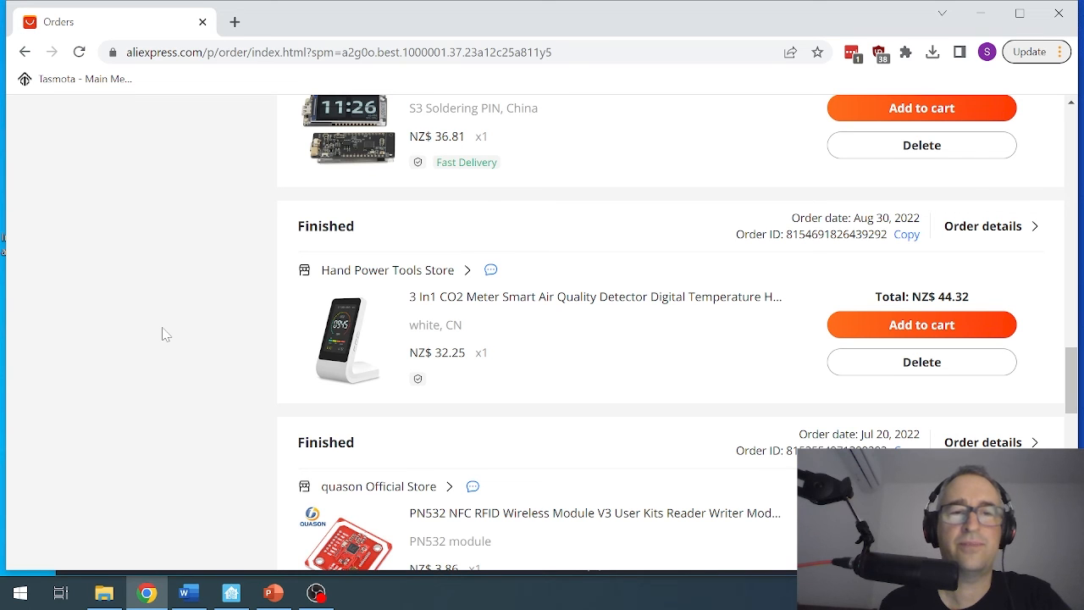
{"action": "scroll", "scroll_direction": "down", "scroll_amount": 3}
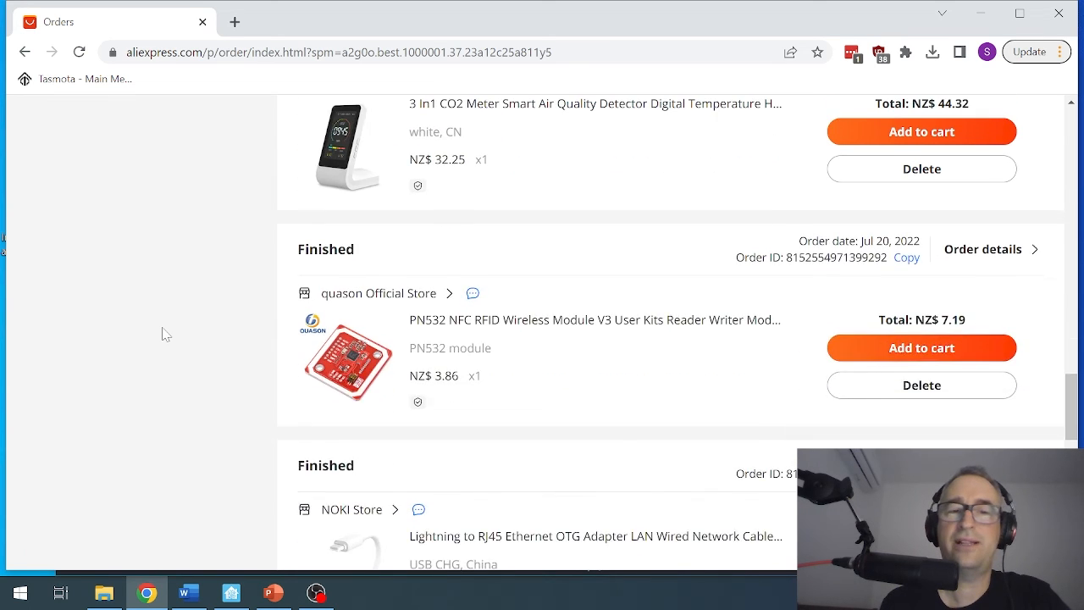
{"action": "scroll", "scroll_direction": "down", "scroll_amount": 3}
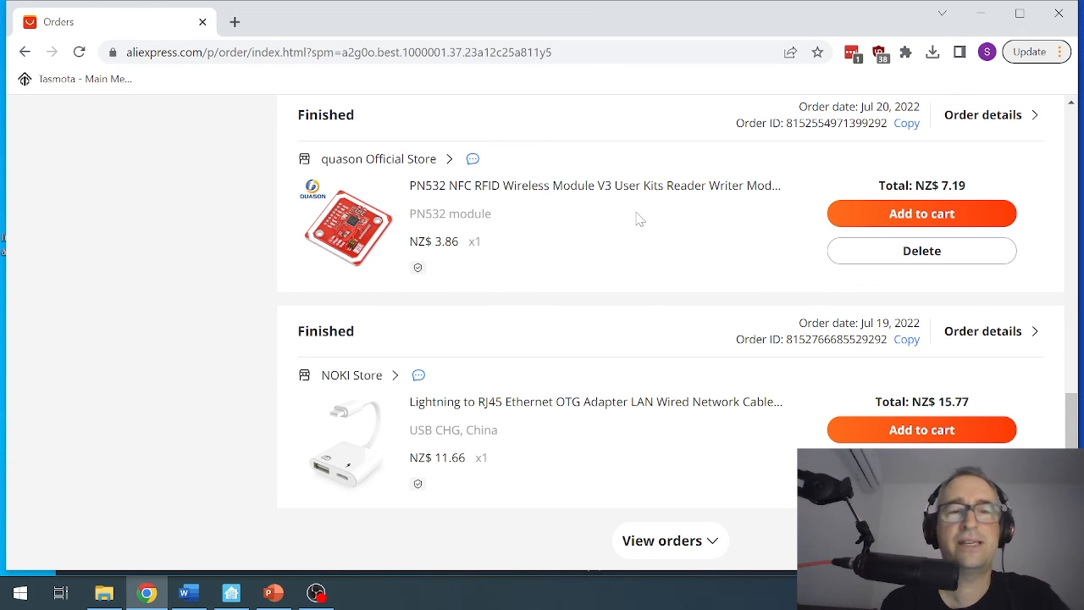
Scroll back up toward the top of the Orders page.
{"action": "scroll", "scroll_direction": "up", "scroll_amount": 3}
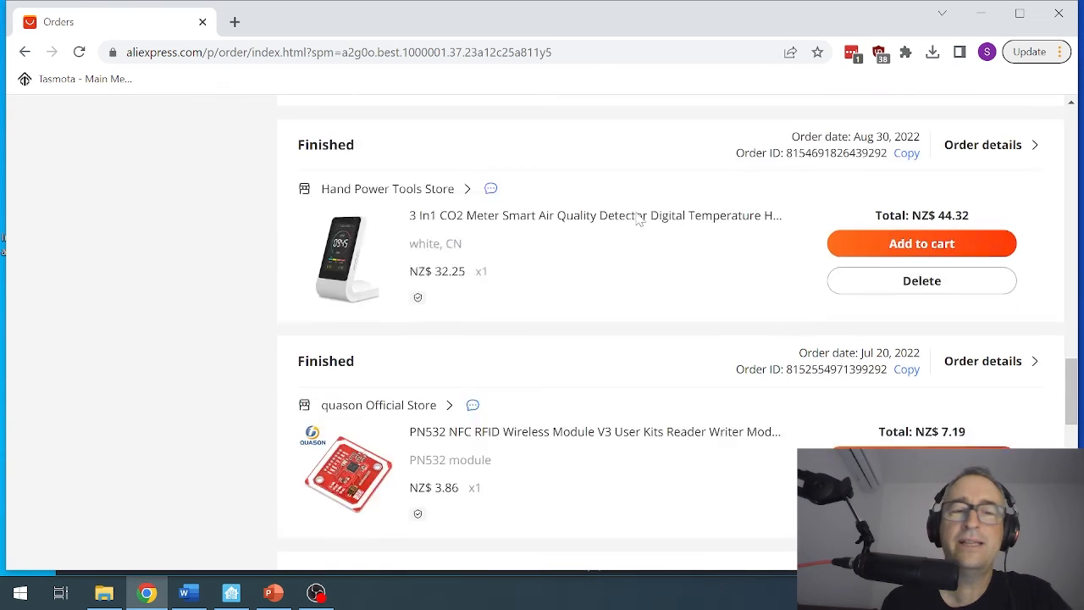
{"action": "scroll", "scroll_direction": "up", "scroll_amount": 3}
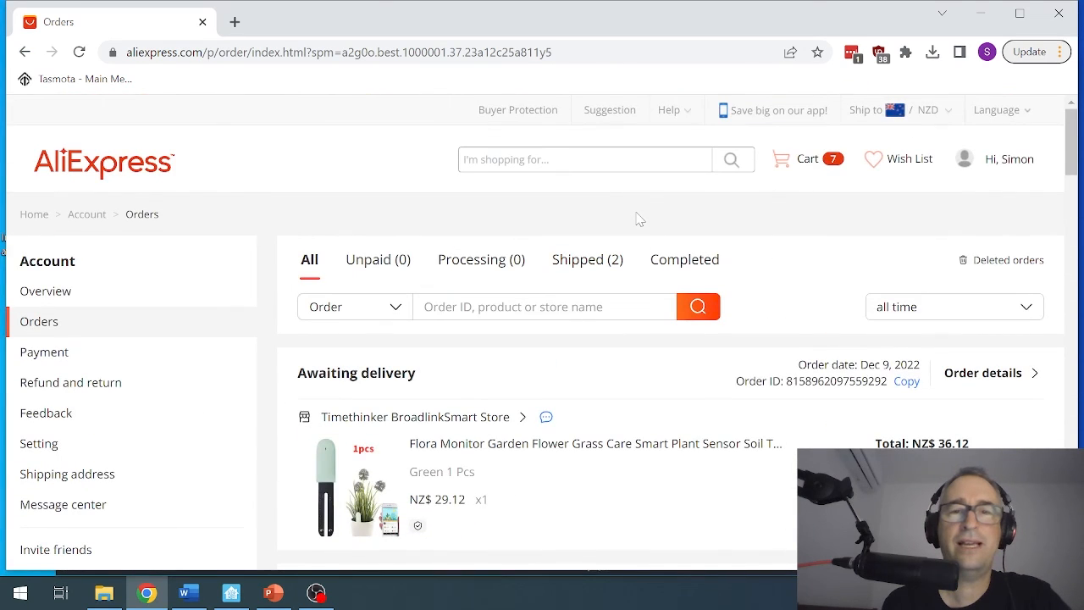